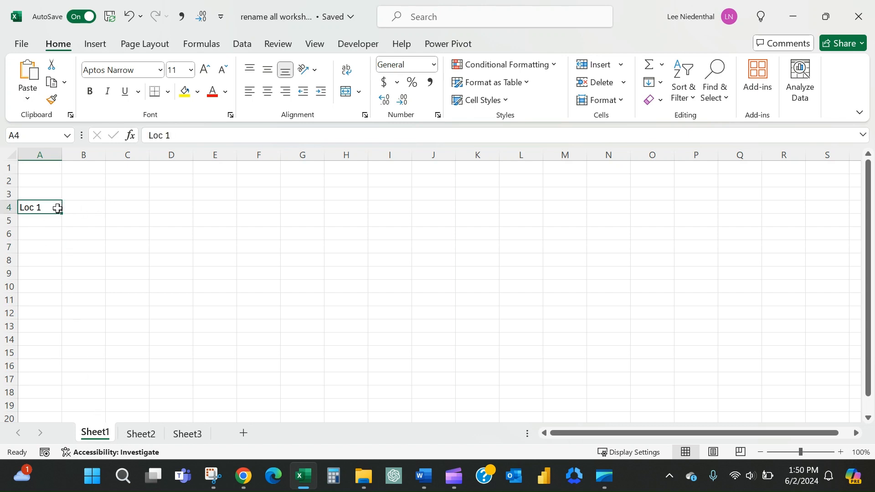
mouse_move(175, 215)
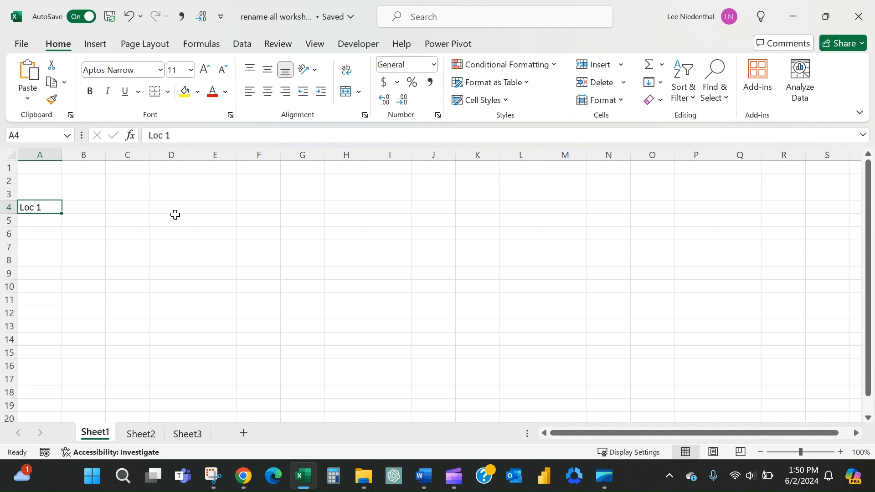
- Check the A4 entries on Sheet2 and Sheet3, including Loc 3, then return to Sheet1
left_click(141, 434)
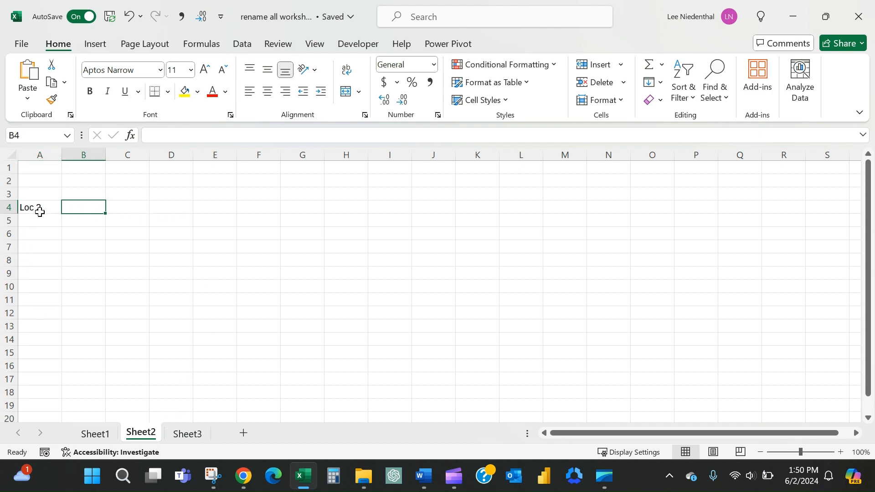
left_click(186, 433)
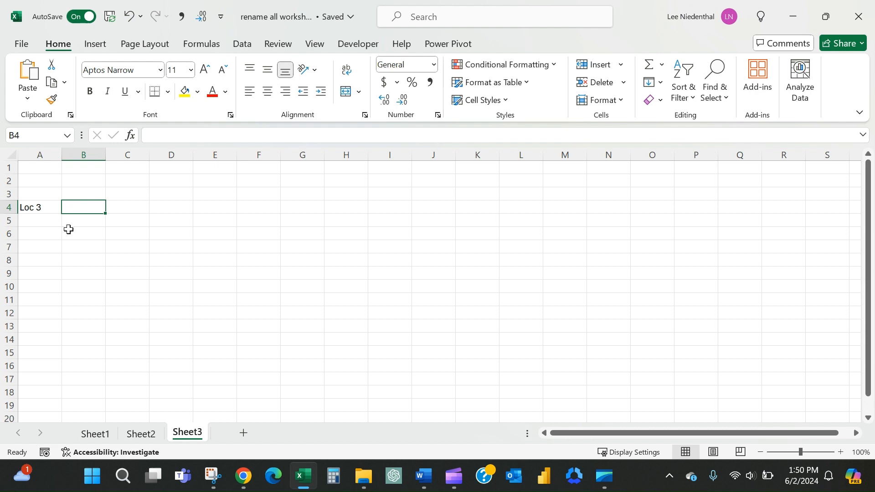
left_click(40, 207)
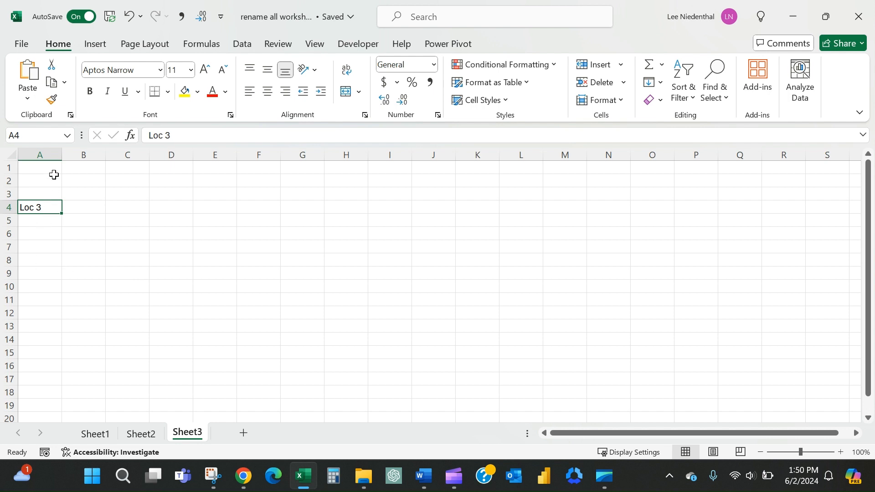
mouse_move(53, 205)
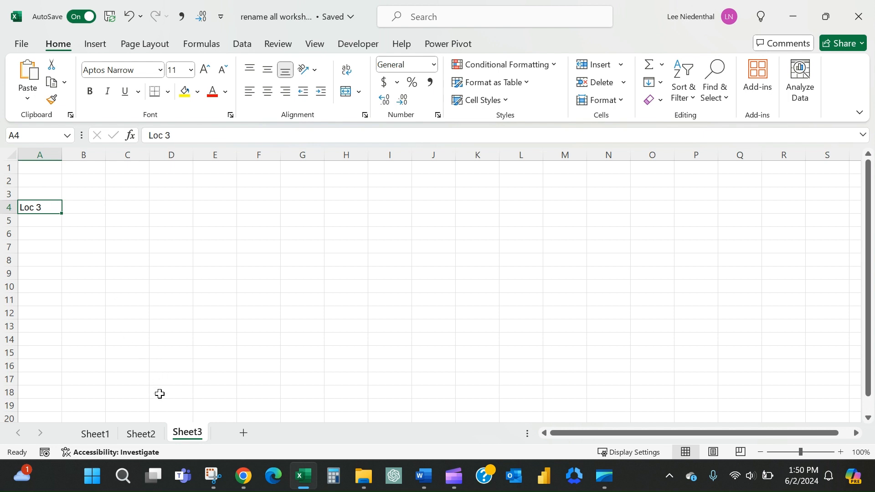
left_click(140, 433)
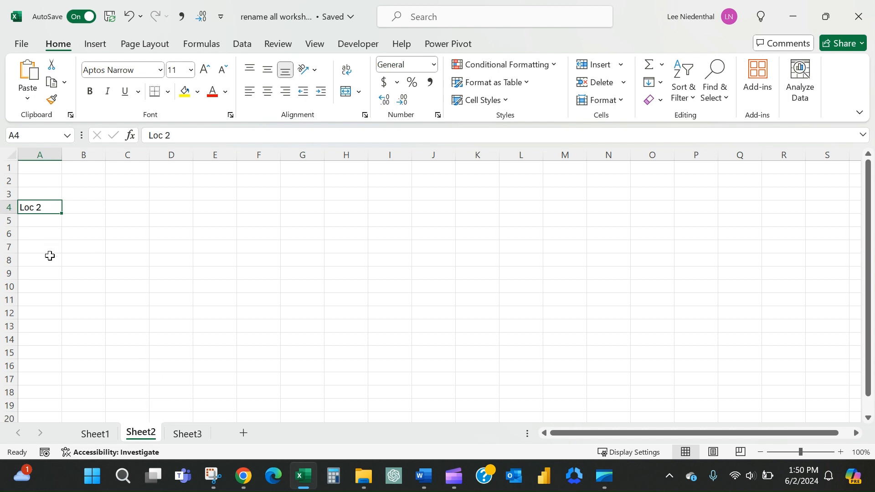
left_click(95, 434)
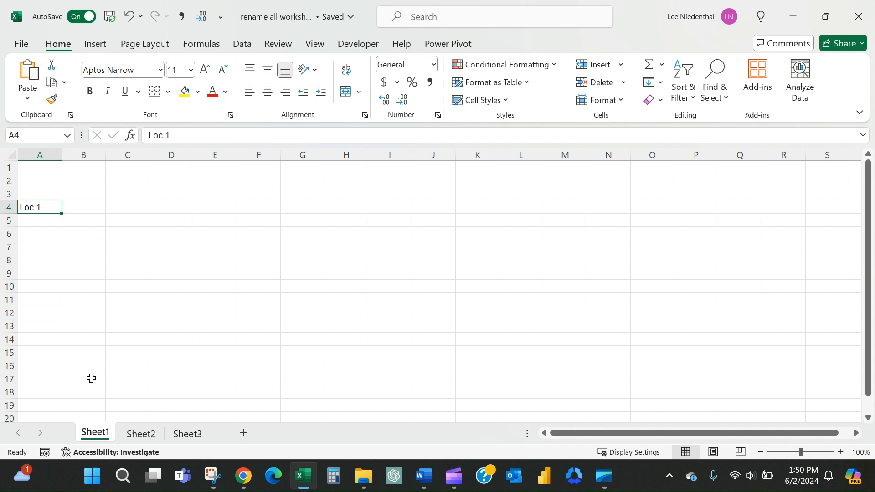
mouse_move(96, 436)
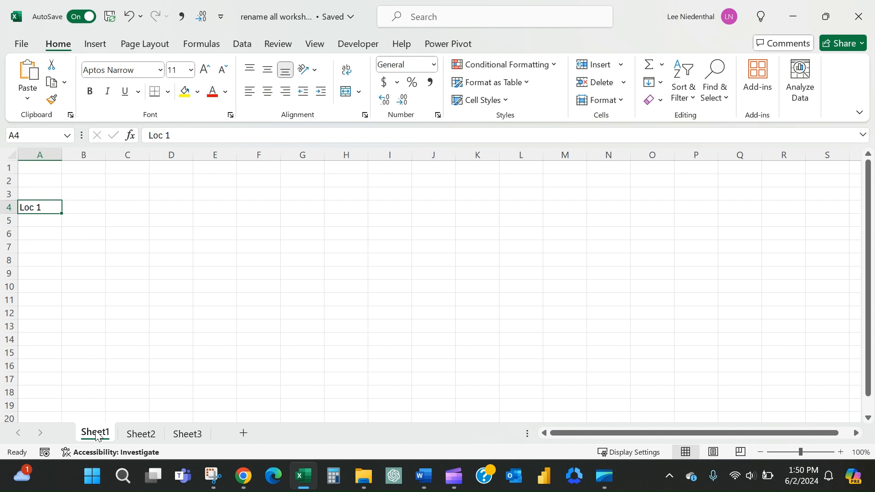
- In Sheet1's code module, enter the header Sub RenameSheets() to create the empty macro
right_click(95, 434)
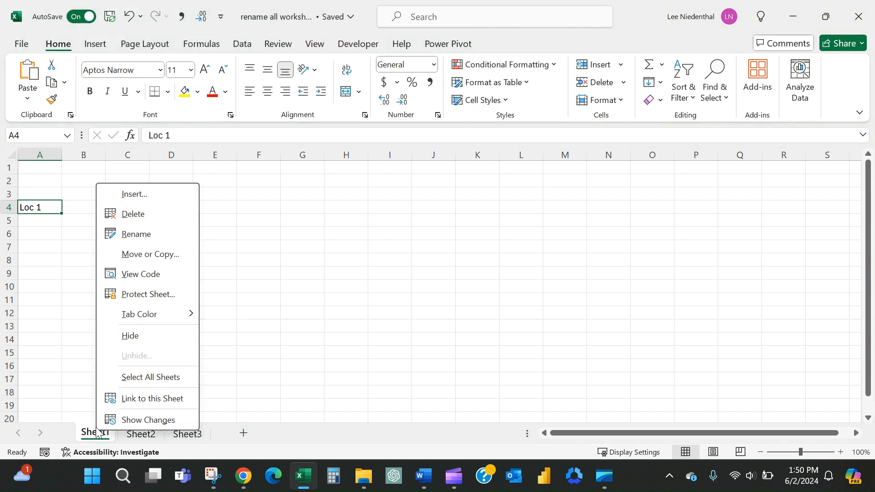
left_click(140, 274)
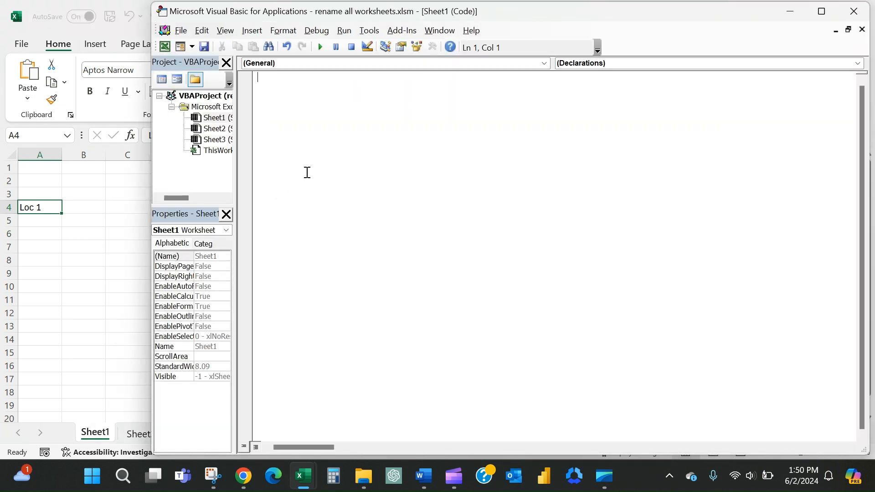
type("S")
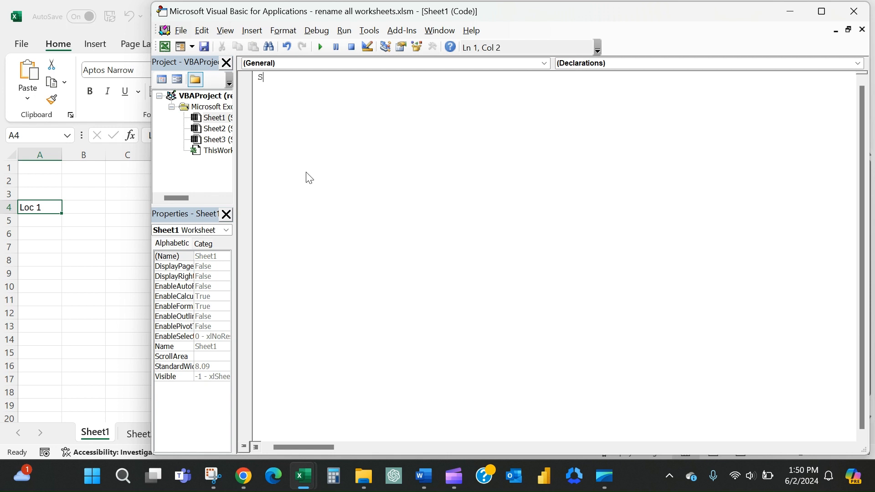
type("ub")
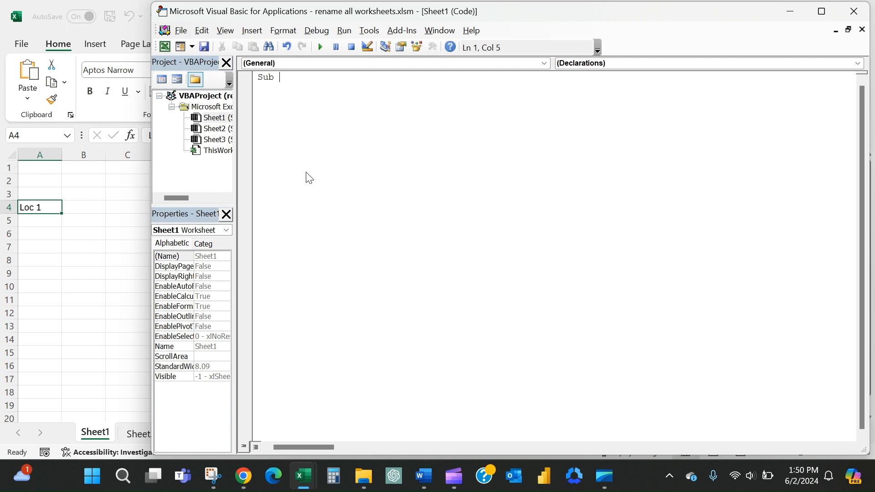
type("Rename")
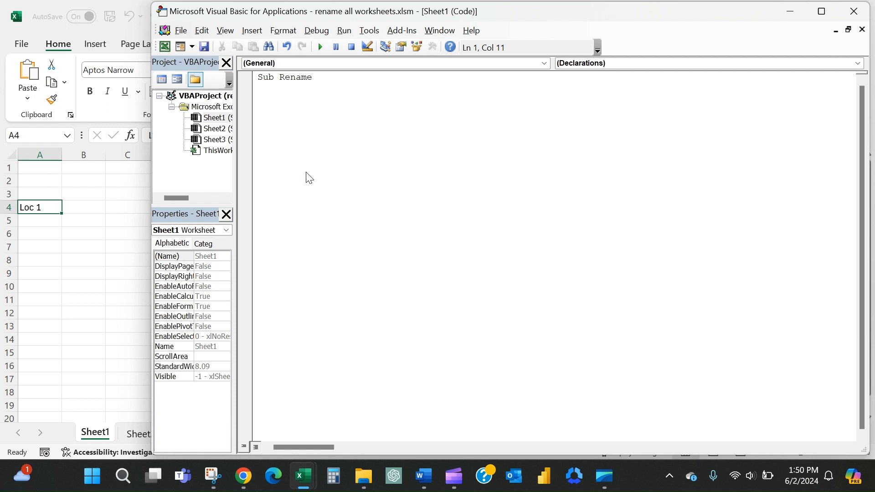
type("Sheets")
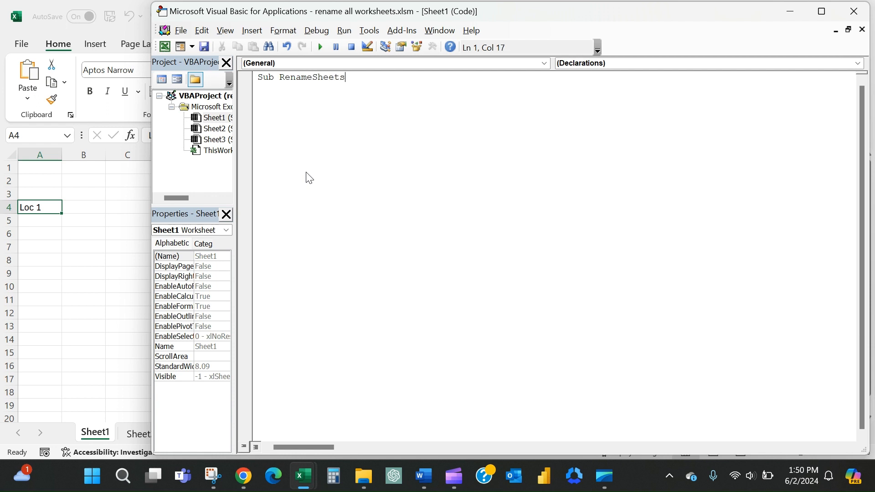
type("()")
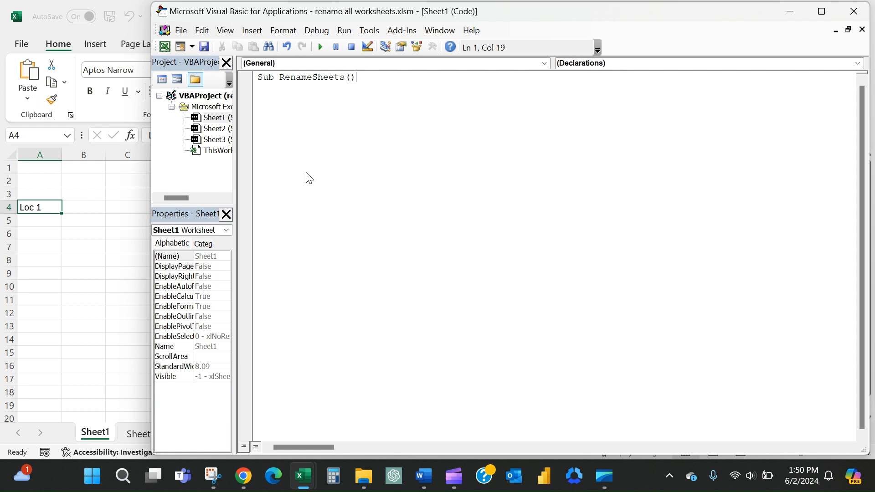
key("Enter")
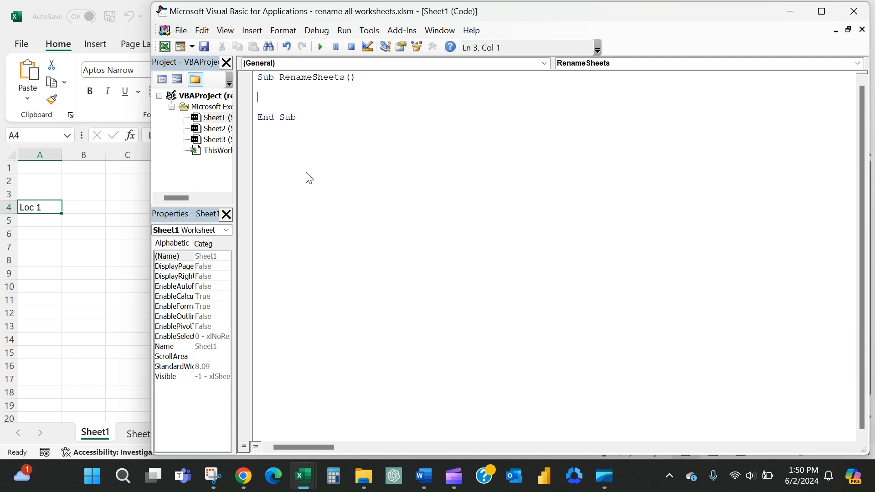
- Start the loop with For Each ws In Sheets
type("F")
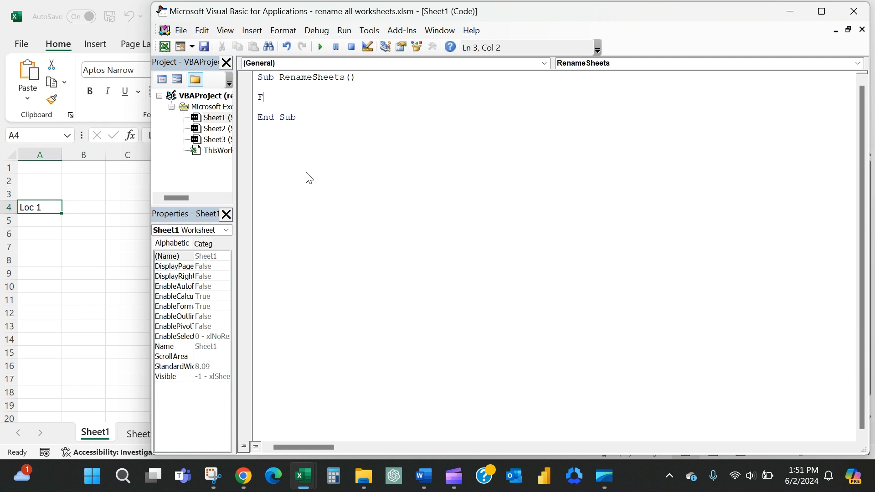
type("or")
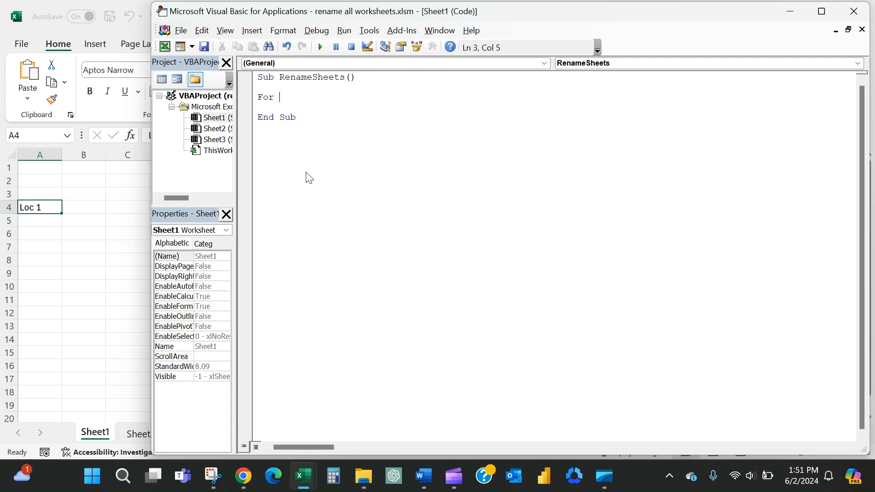
type("each ws")
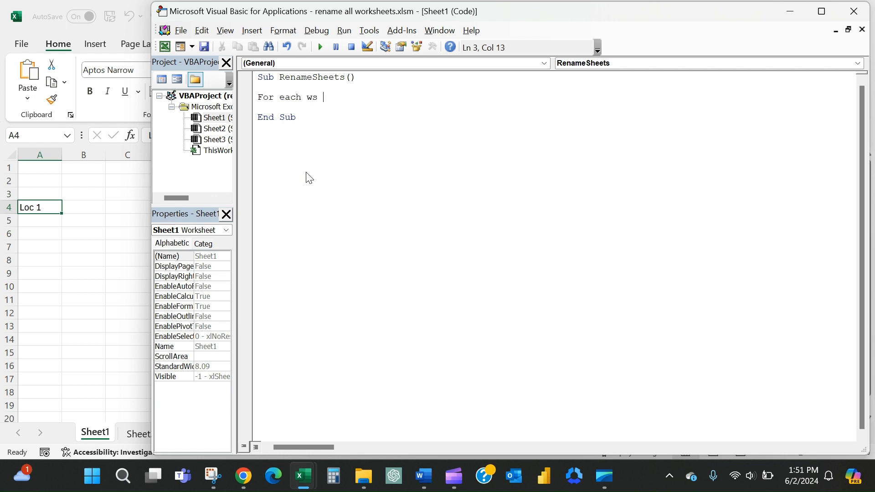
type("in")
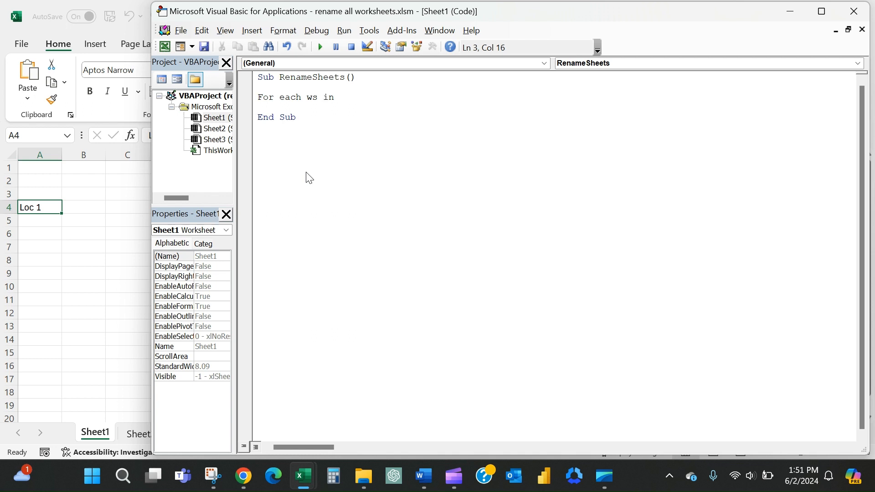
type("Sheets")
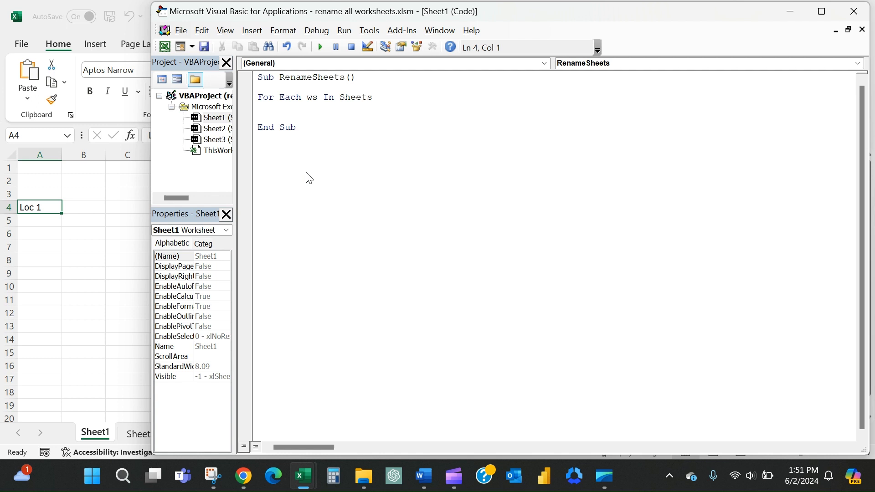
- Add ws.Name = ws.Range("A4") and close the loop with Next ws
type("w")
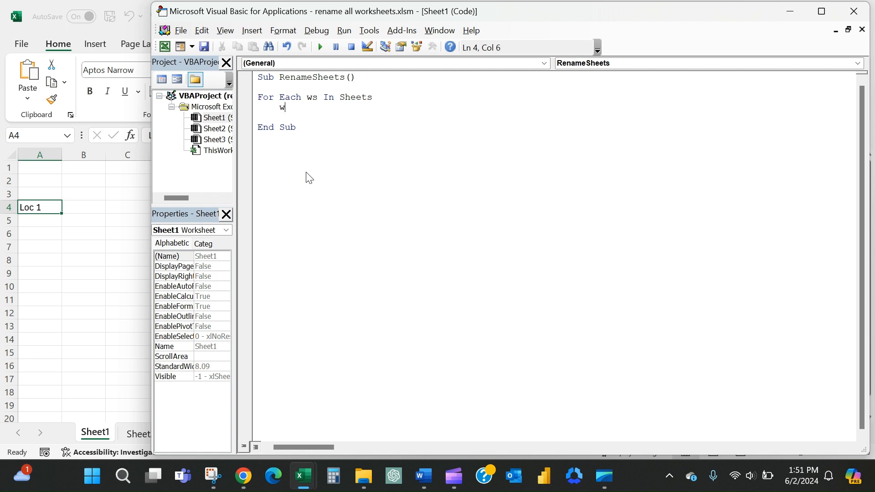
type("s.name")
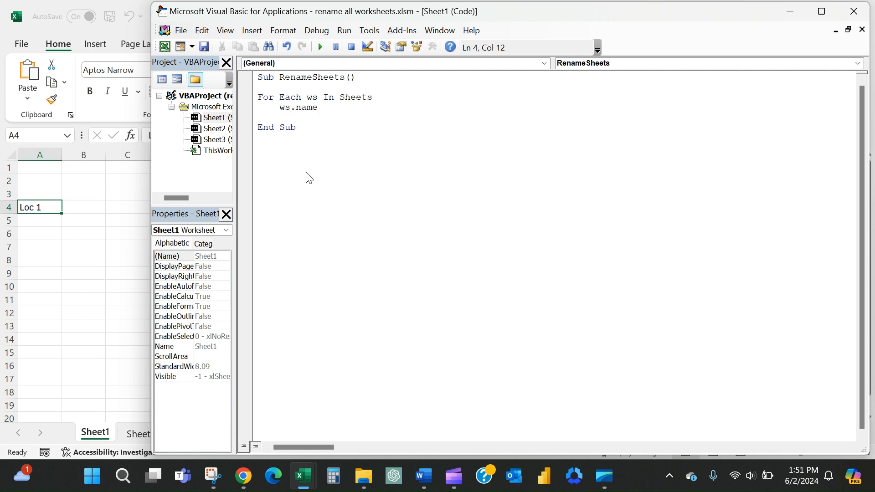
type("=")
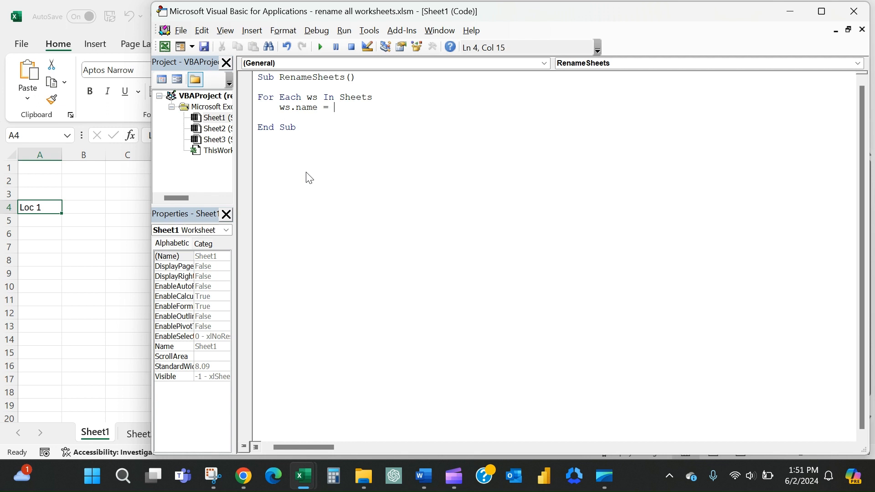
type("ws")
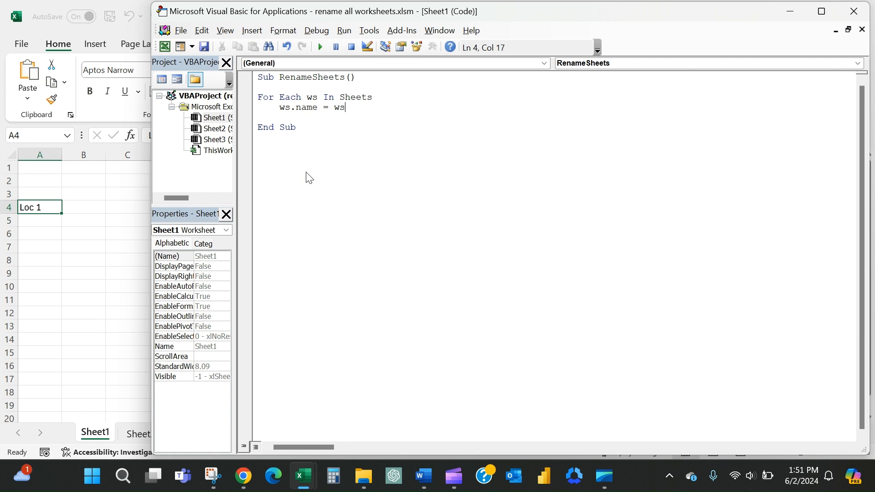
type(".range")
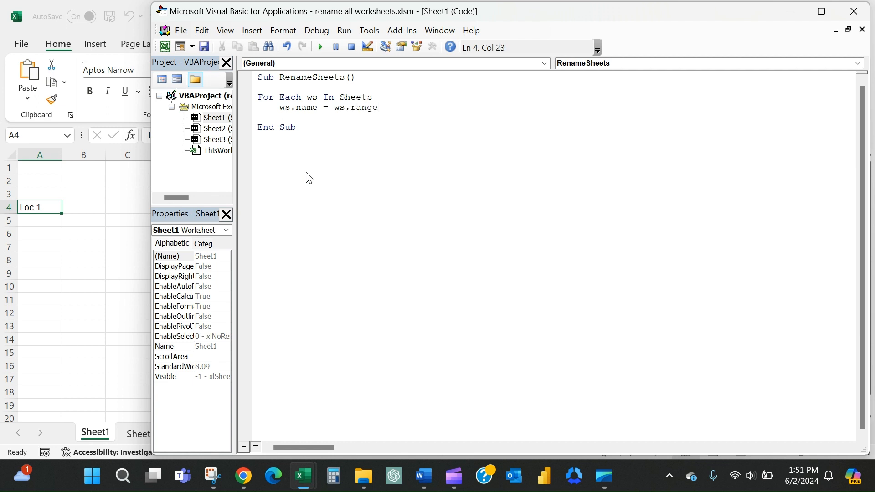
type("(\"A")
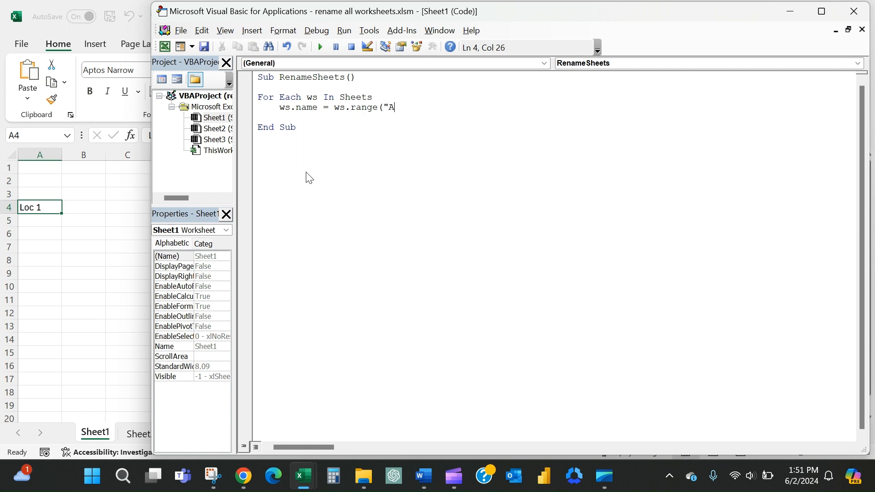
type("4")
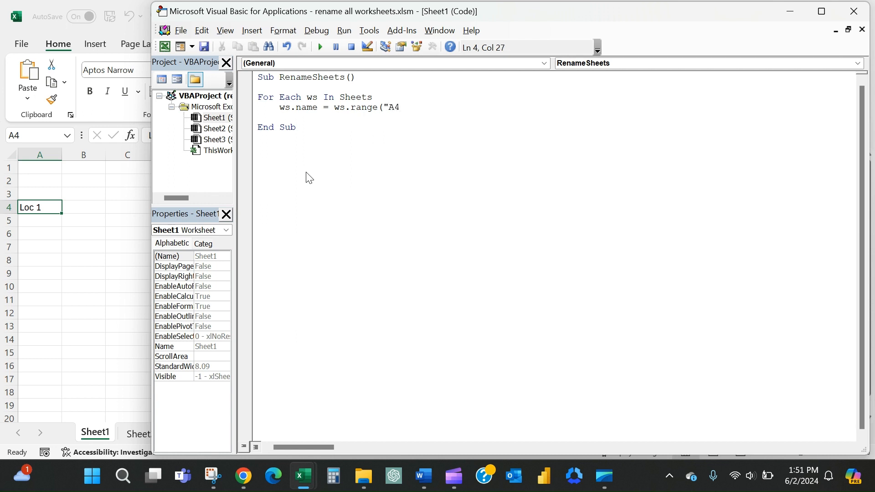
type("\")")
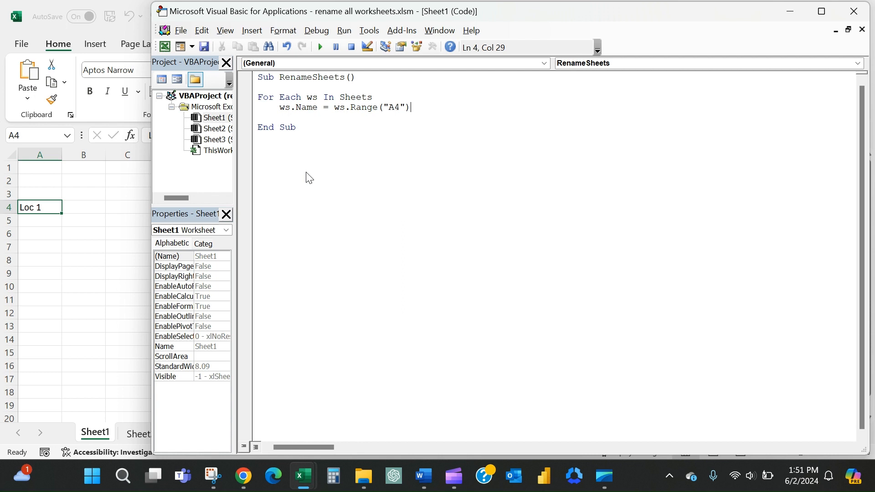
key("Enter")
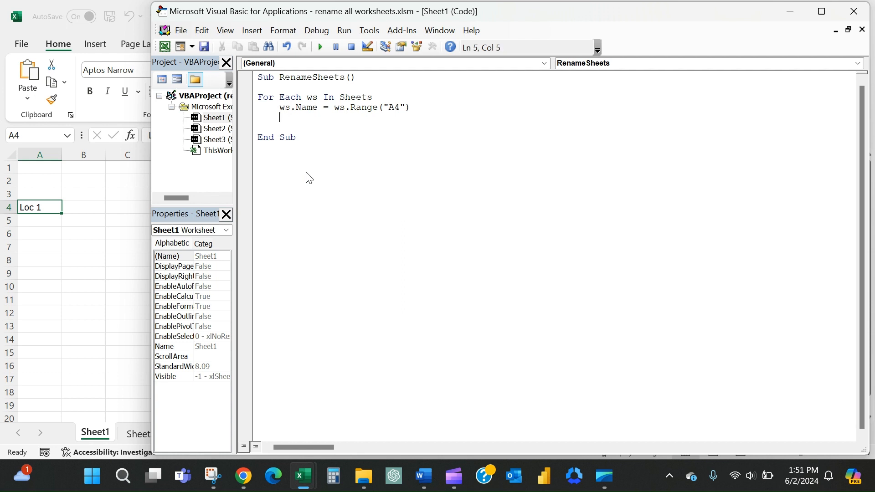
type("Ne")
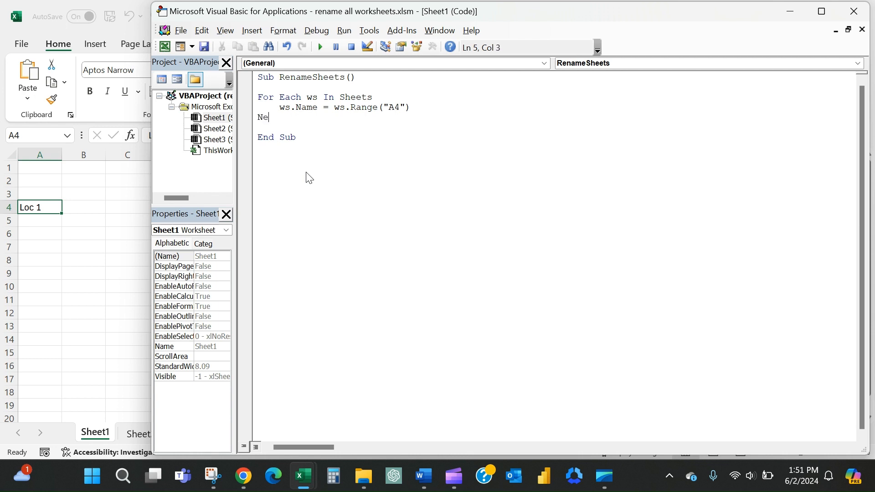
type("xt ws")
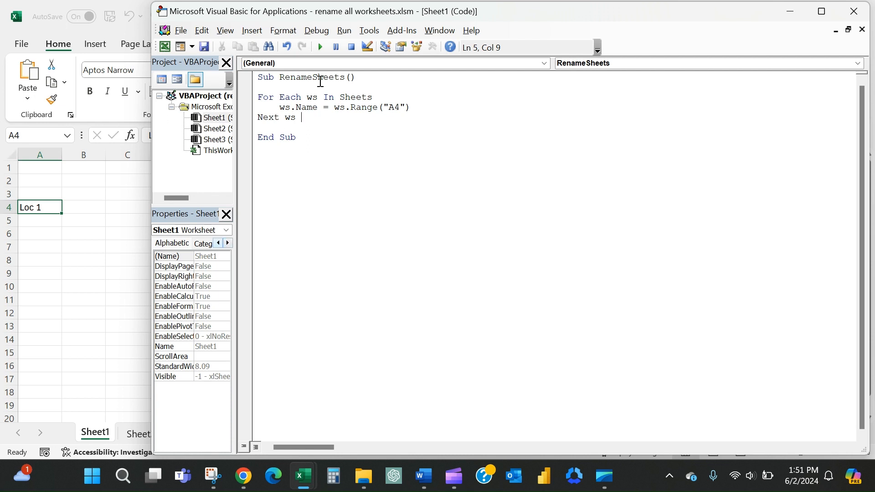
- Run RenameSheets, then confirm the Loc 2 and Loc 3 sheet tabs in Excel
left_click(319, 47)
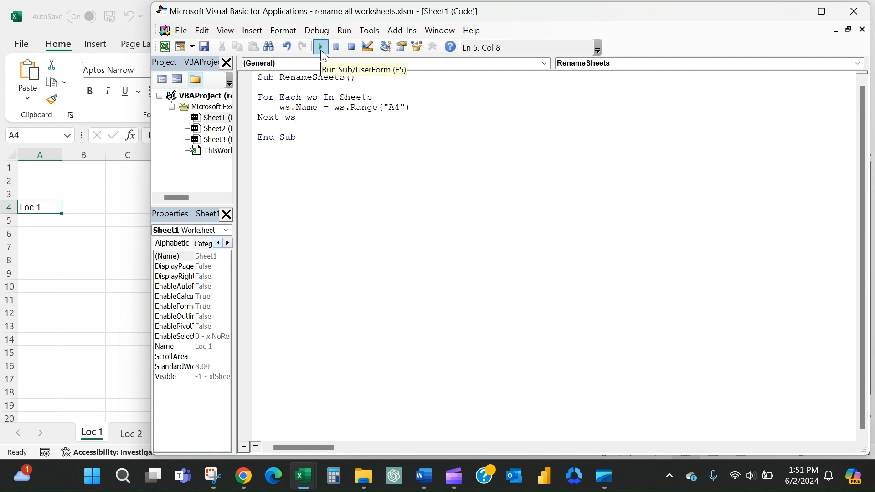
left_click(319, 47)
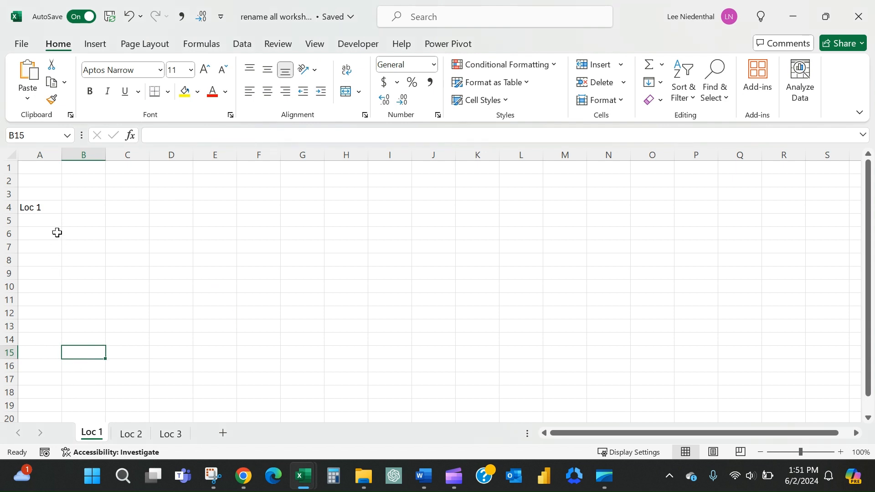
mouse_move(113, 441)
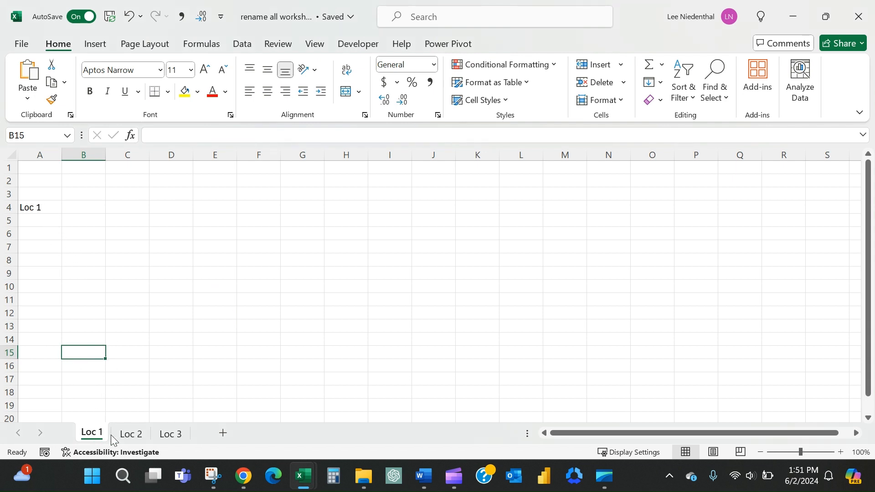
left_click(131, 433)
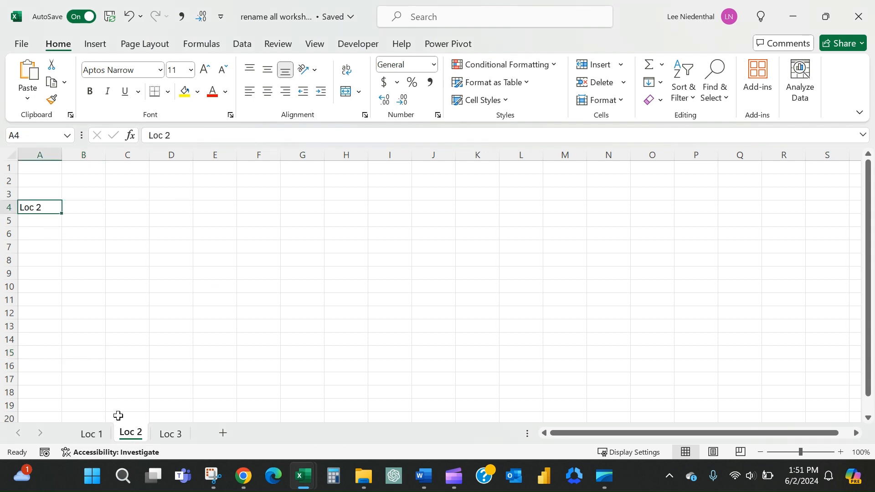
left_click(170, 434)
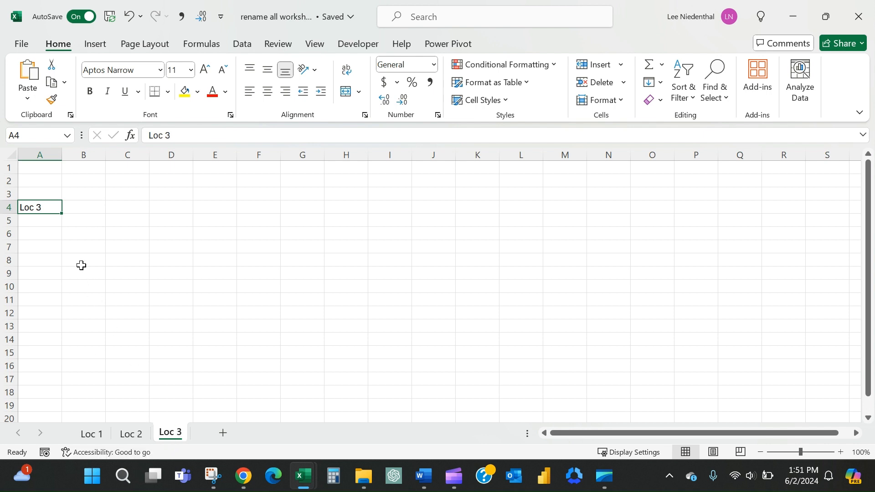
mouse_move(575, 303)
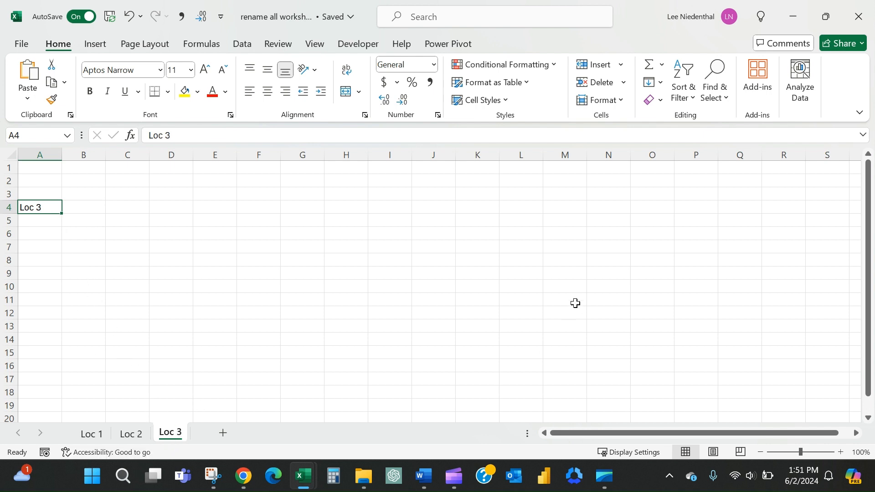
mouse_move(565, 267)
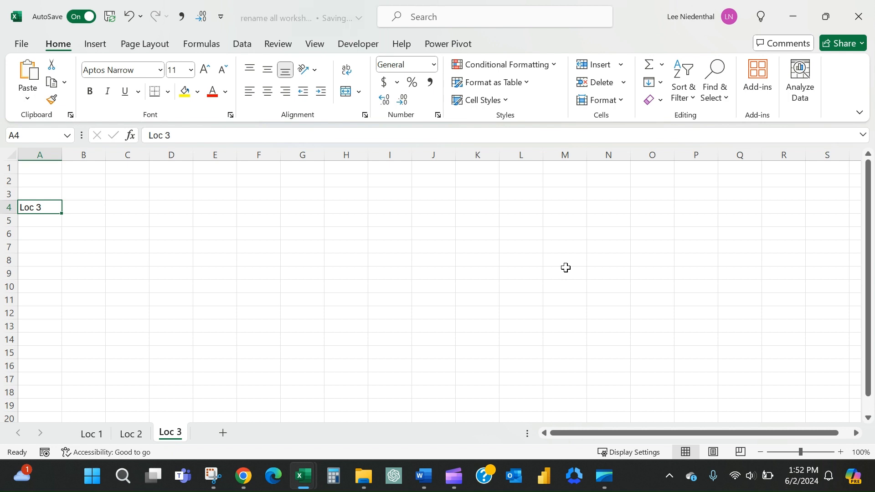
mouse_move(559, 265)
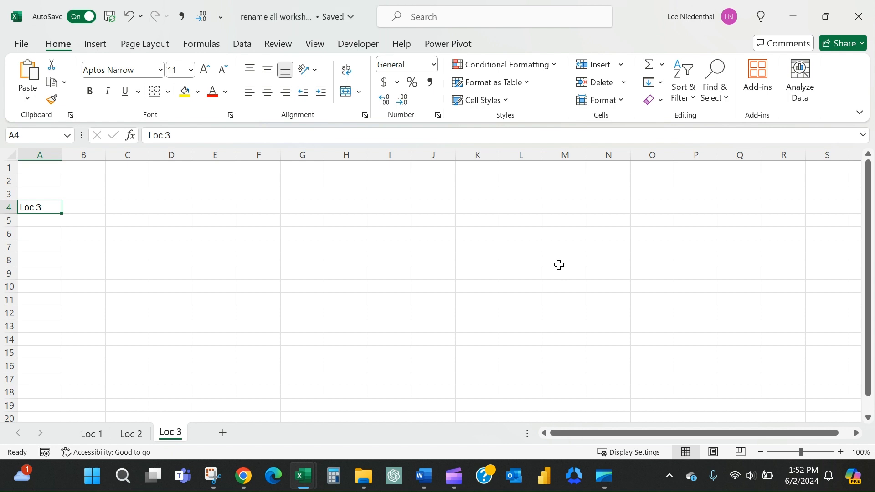